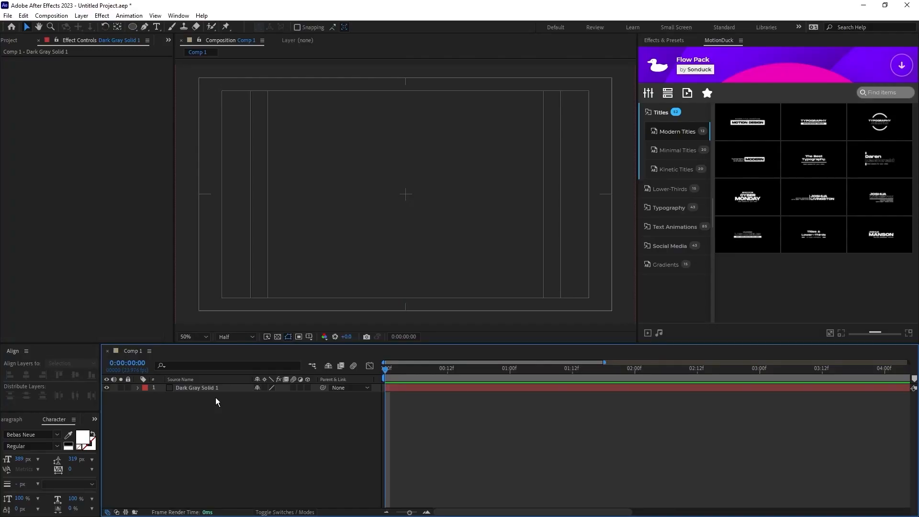
# Set new shapes to have no fill, keeping a white 15 px stroke for the ring
pyautogui.click(132, 27)
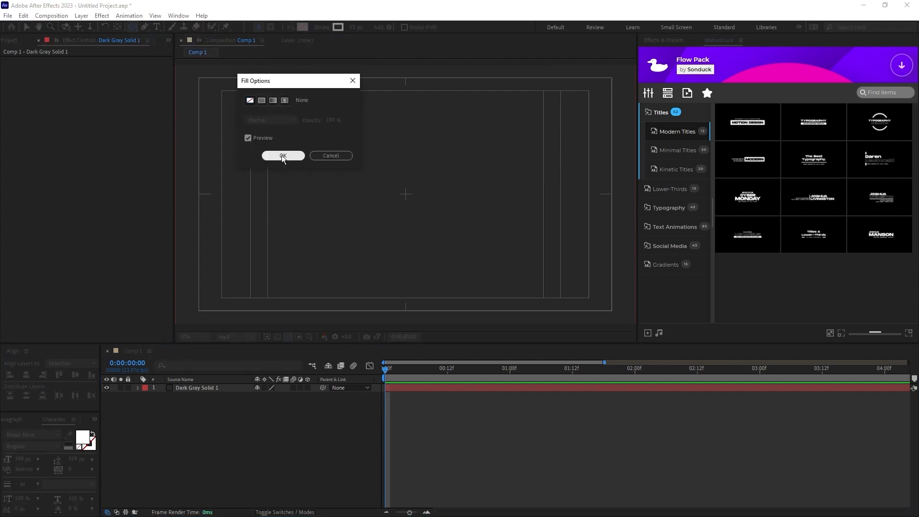
pyautogui.click(284, 156)
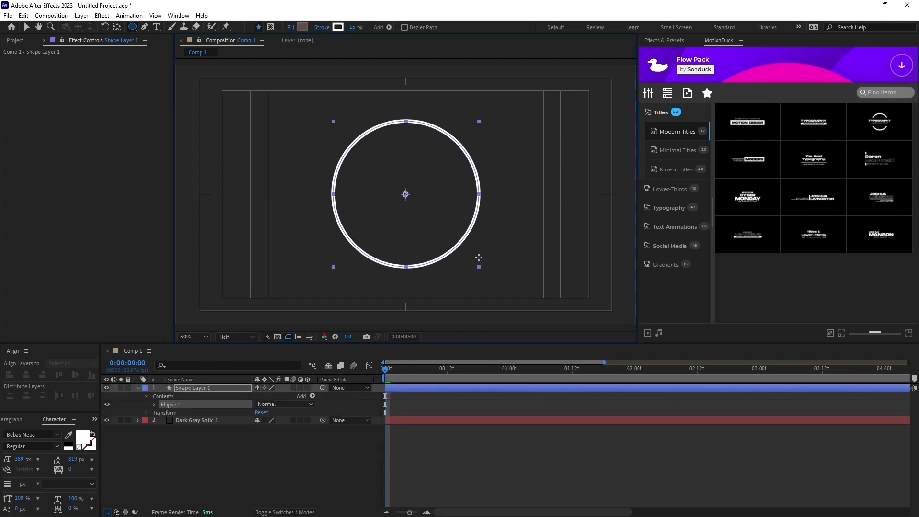
# Switch new shapes to a blue fill with no stroke for the small dot on the ring's left edge
pyautogui.click(10, 27)
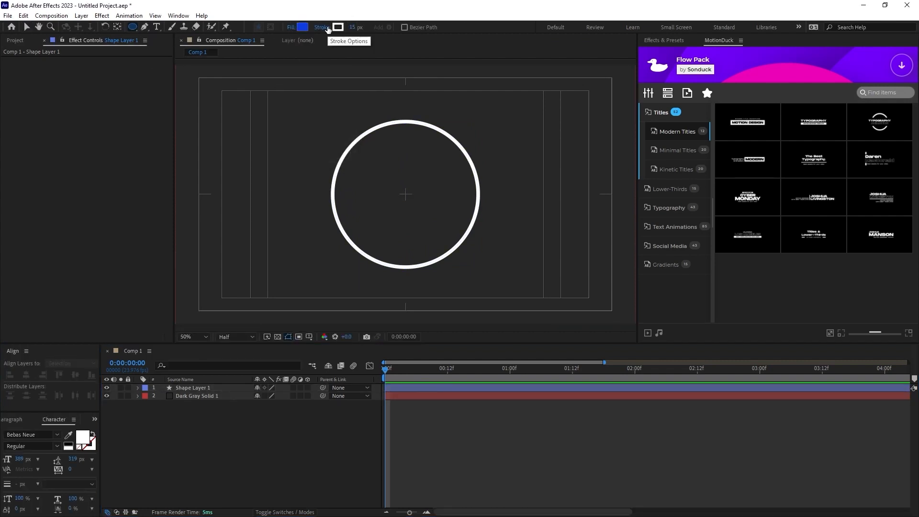
pyautogui.click(192, 336)
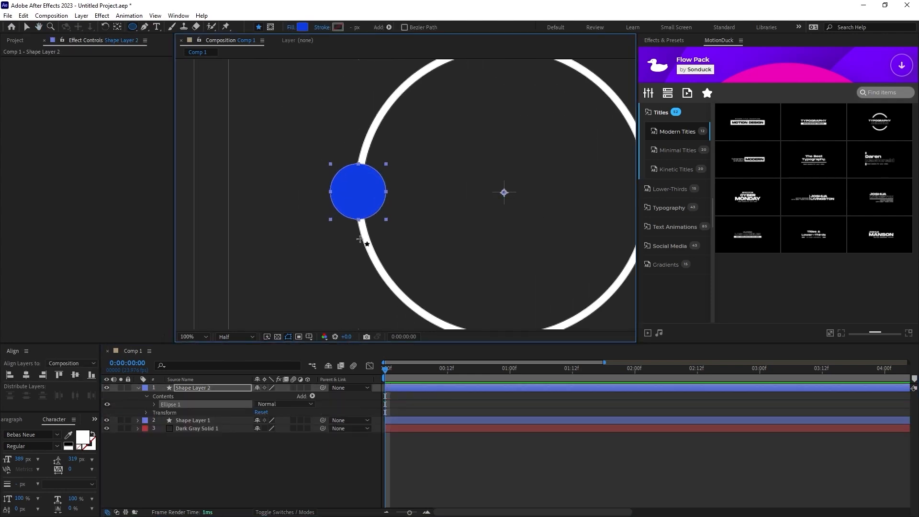
pyautogui.click(192, 336)
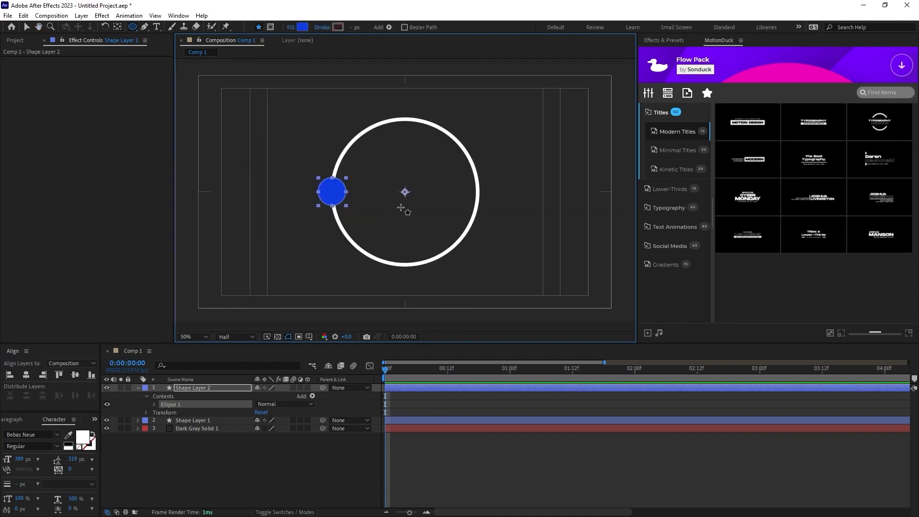
pyautogui.moveTo(404, 209)
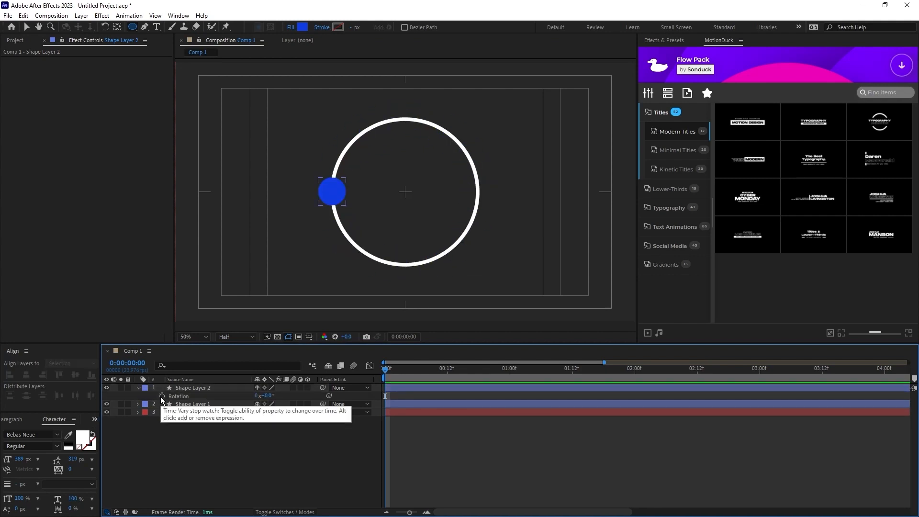
# Add a rotation expression on Shape Layer 2 starting with 'time*'
pyautogui.click(163, 397)
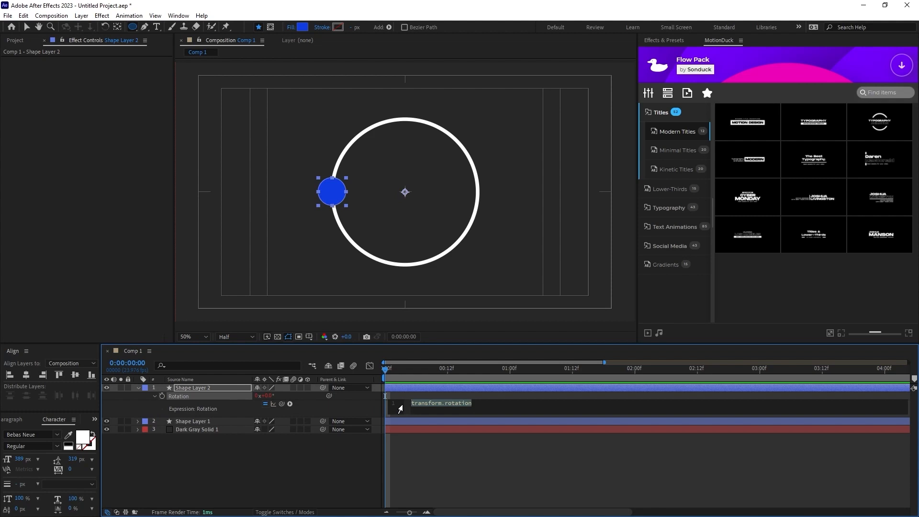
pyautogui.write('time*')
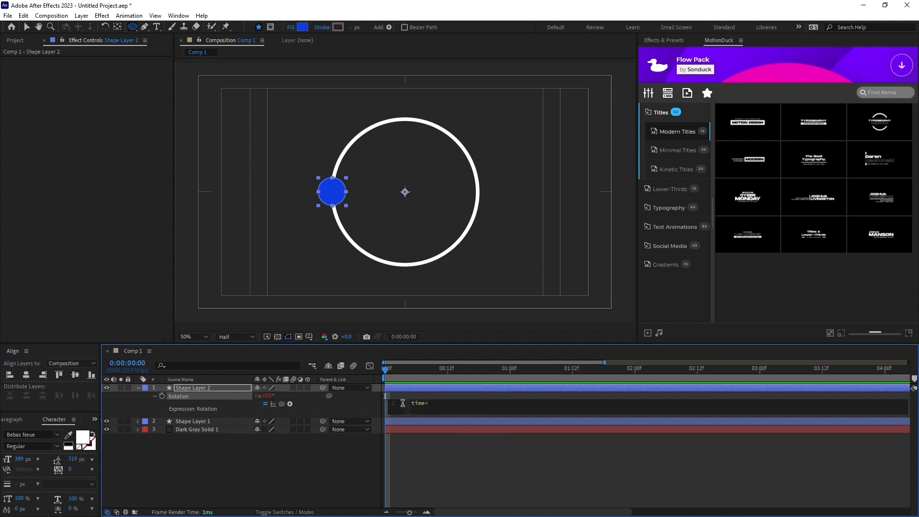